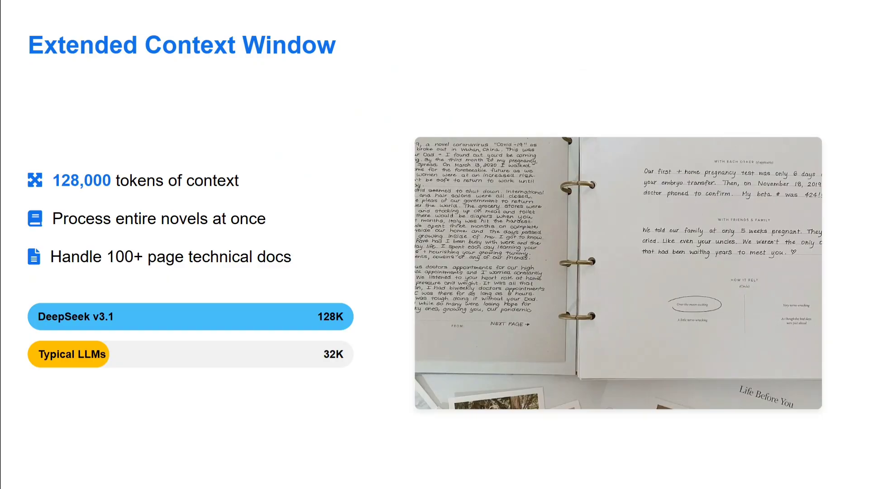
Advance to the slide contrasting DeepSeek v3.1's 128K-token context with typical LLMs' 32K
{"action": "key", "text": "Right"}
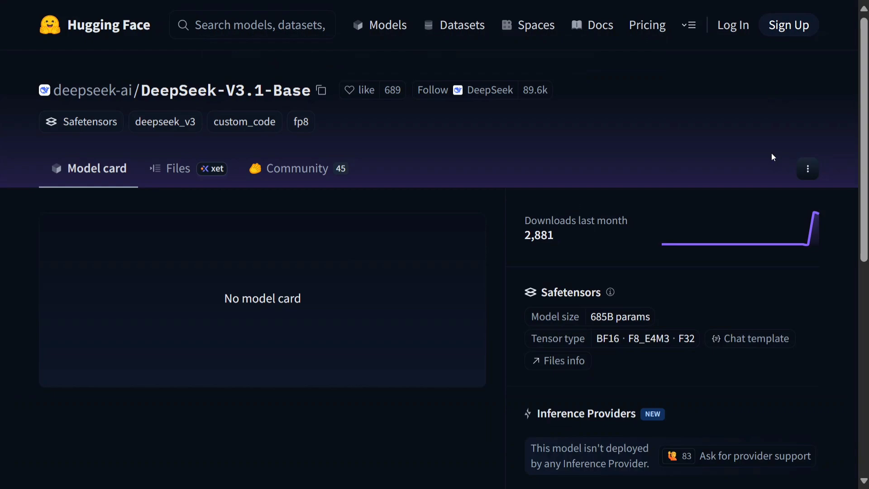
{"action": "scroll", "scroll_direction": "down", "scroll_amount": 3}
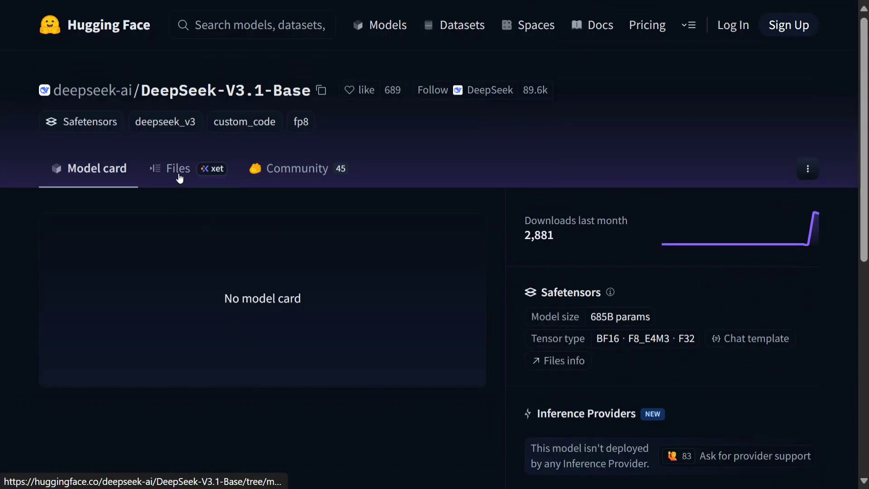
{"action": "left_click", "coordinate": [178, 168]}
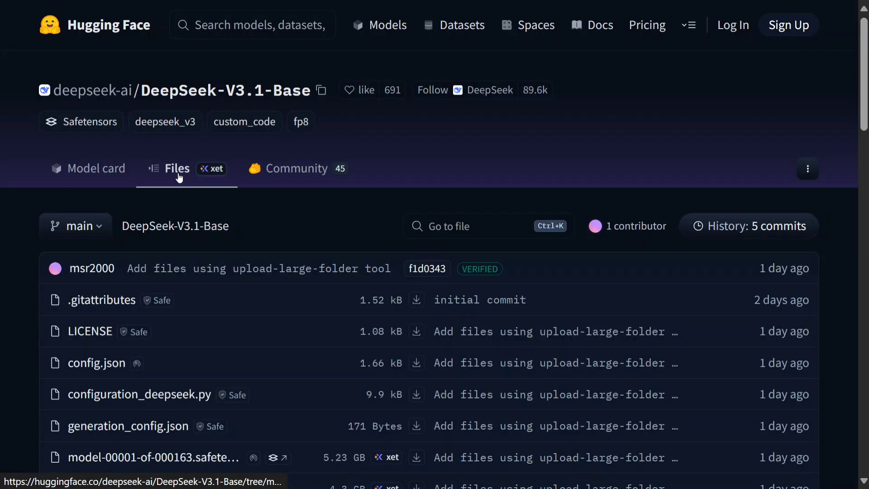
{"action": "scroll", "scroll_direction": "down", "scroll_amount": 3}
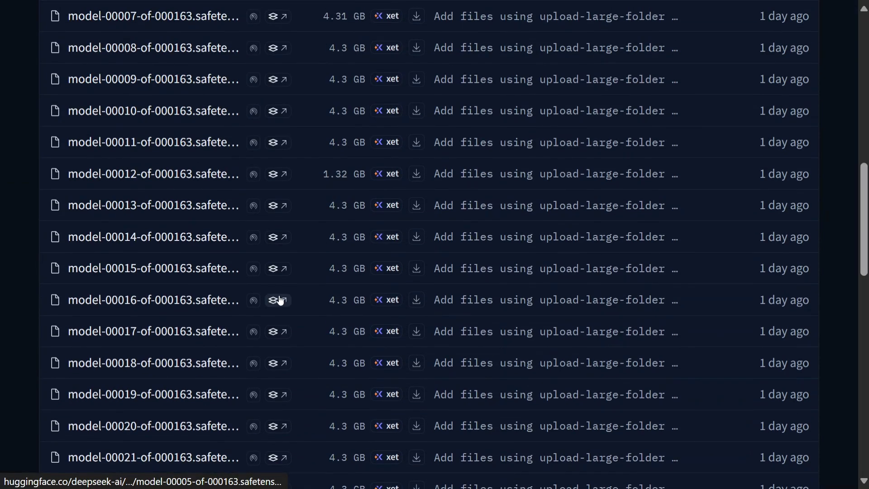
{"action": "scroll", "scroll_direction": "up", "scroll_amount": 3}
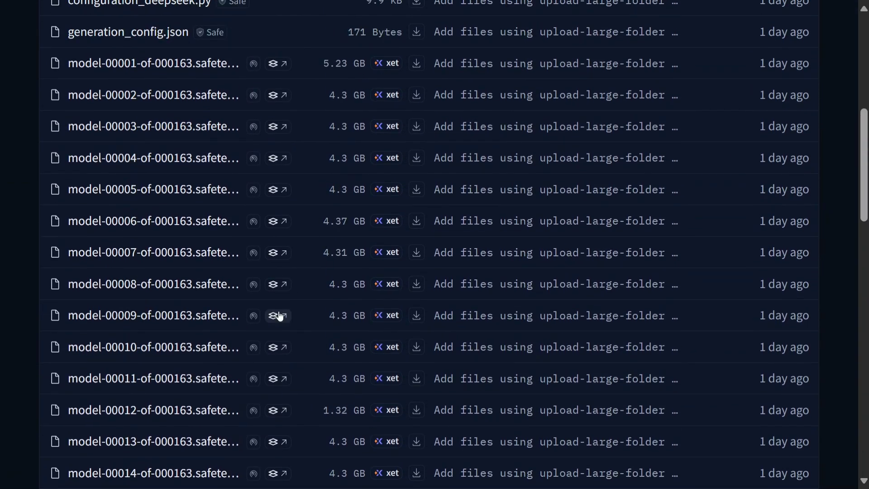
{"action": "scroll", "scroll_direction": "up", "scroll_amount": 3}
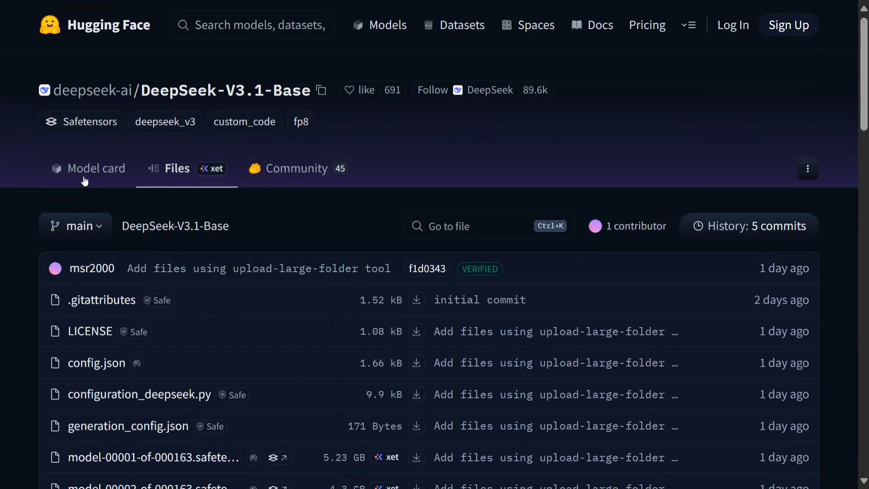
{"action": "left_click", "coordinate": [96, 168]}
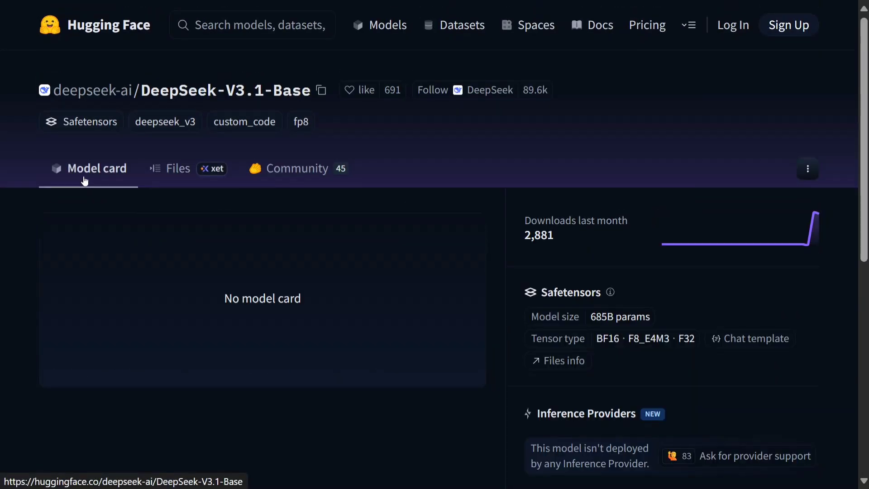
{"action": "mouse_move", "coordinate": [634, 303]}
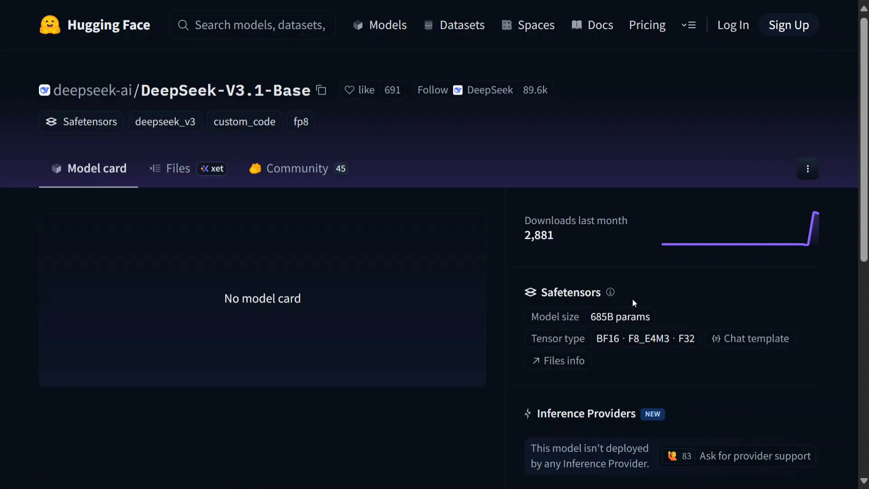
{"action": "mouse_move", "coordinate": [496, 298]}
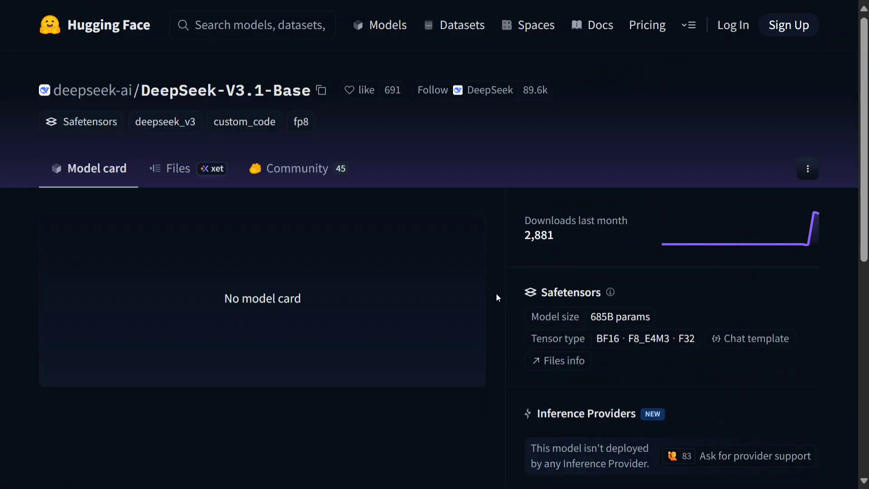